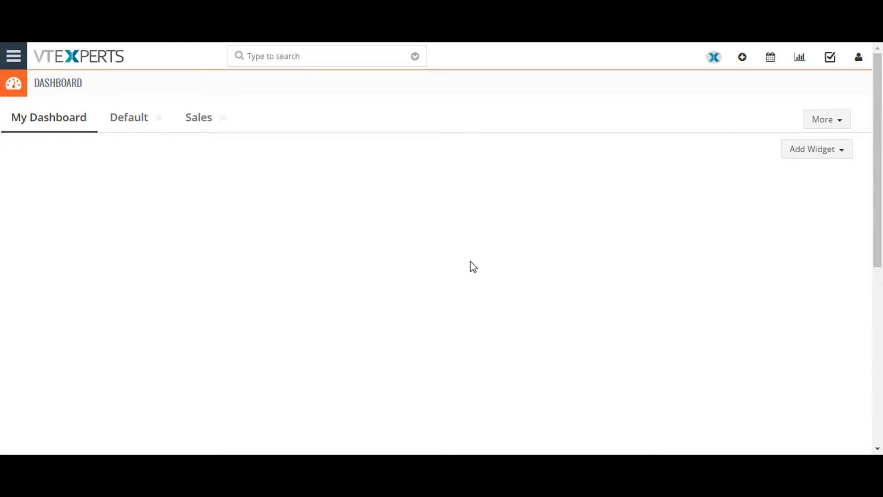
mouse_move(340, 180)
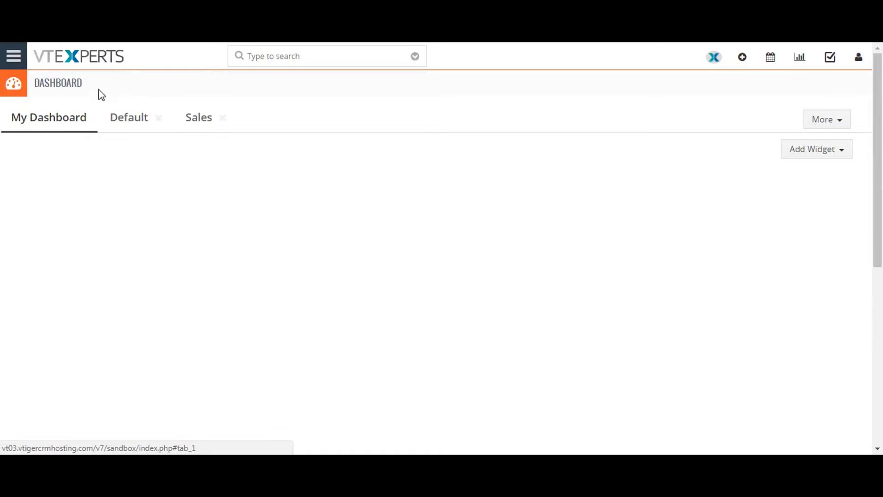
Navigate via Settings > CRM Settings > User Management to the Sharing Rules page.
left_click(14, 56)
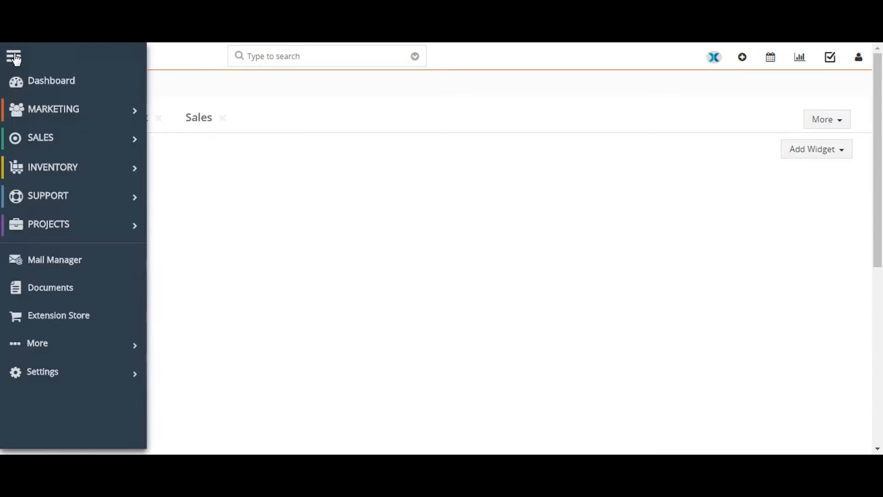
left_click(43, 373)
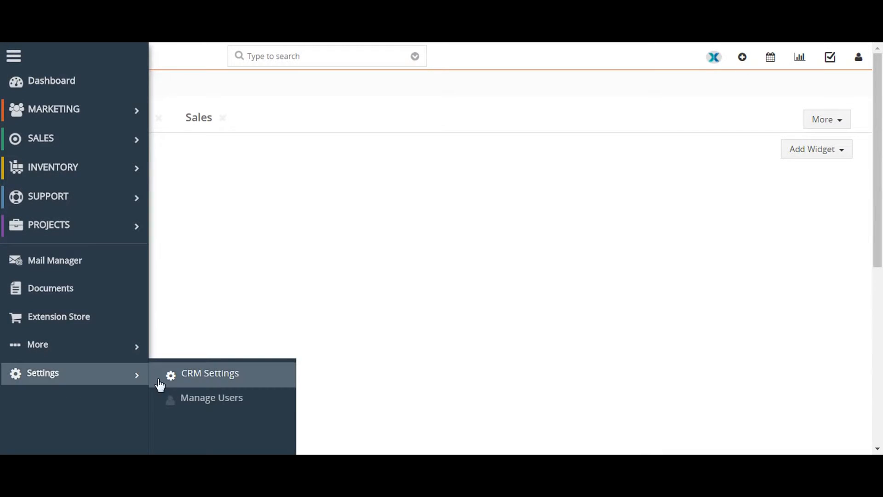
mouse_move(210, 373)
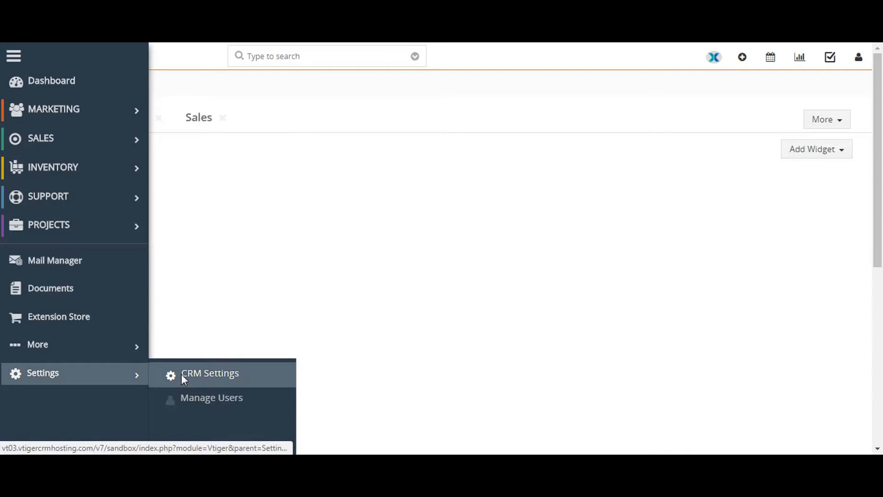
left_click(210, 372)
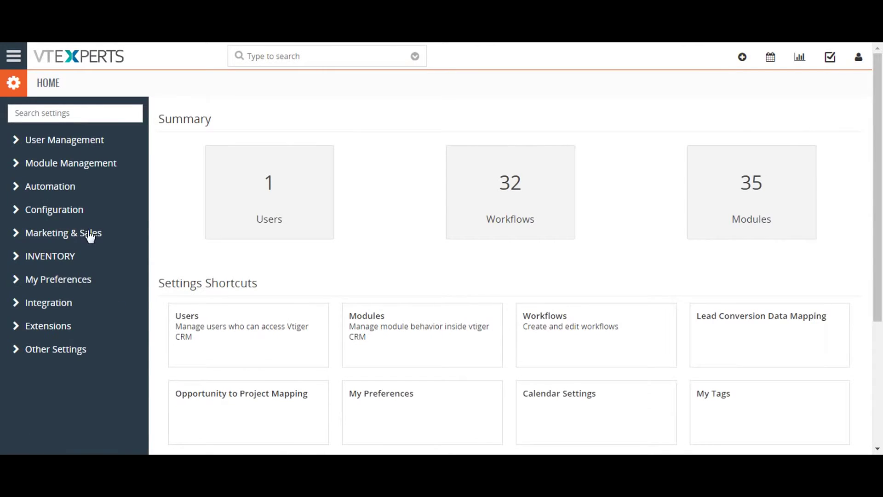
left_click(64, 138)
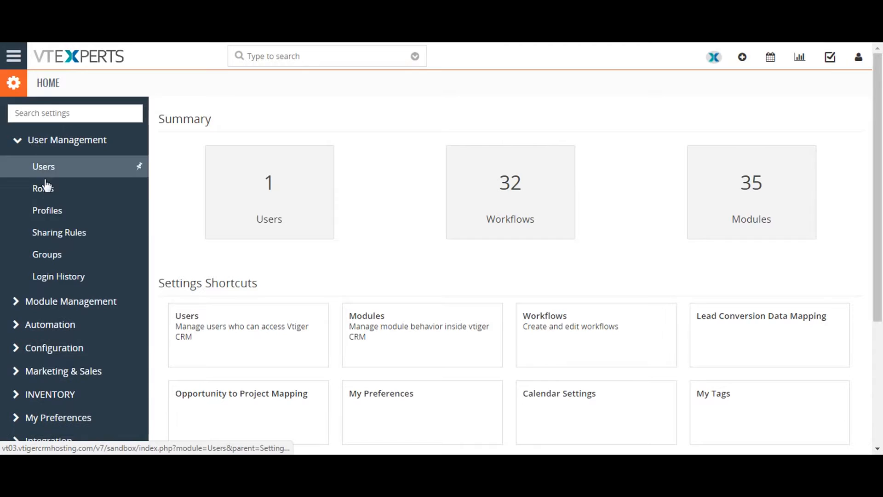
mouse_move(59, 232)
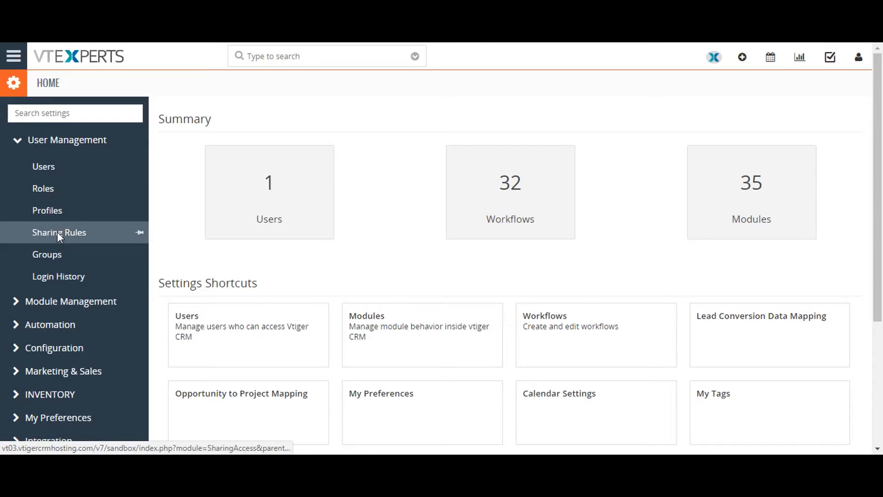
left_click(59, 232)
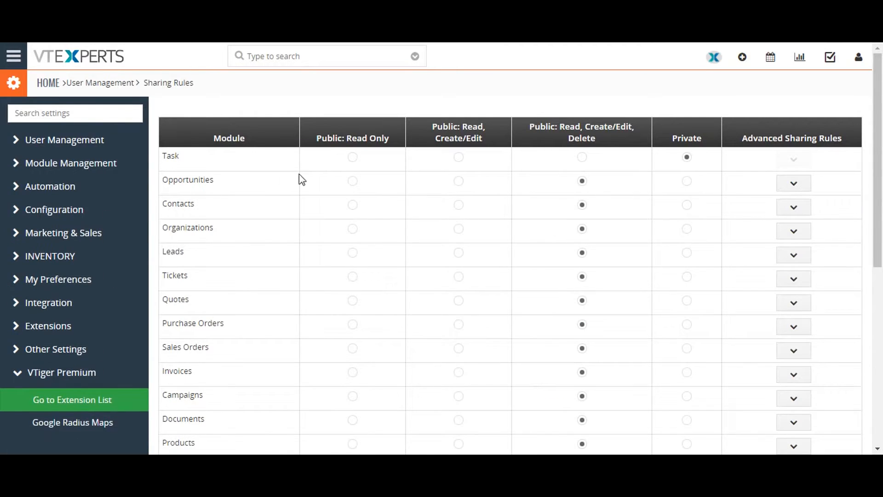
mouse_move(447, 189)
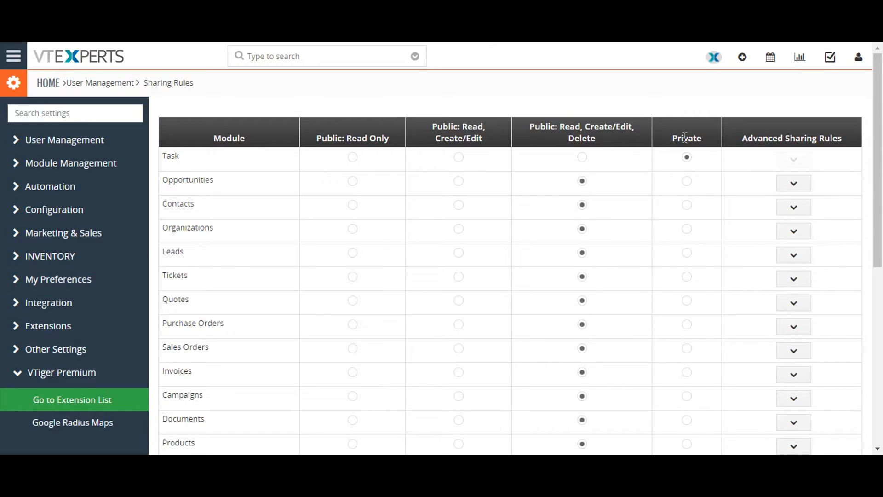
mouse_move(643, 143)
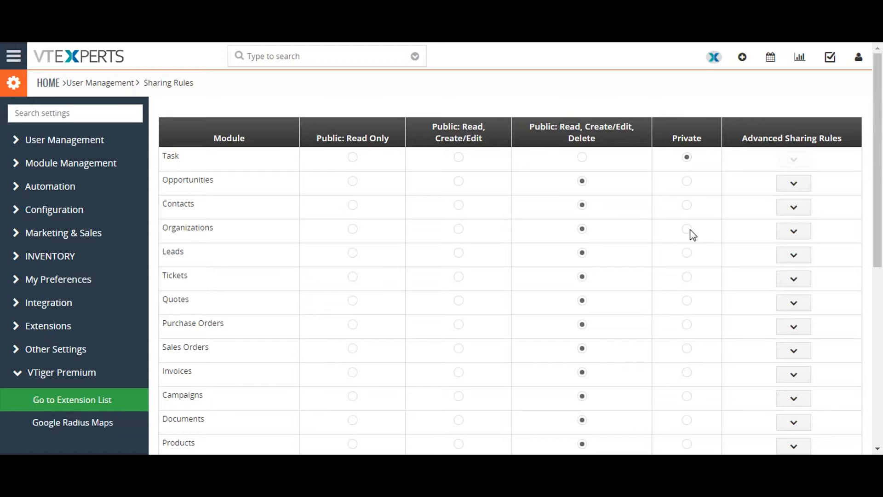
left_click(679, 229)
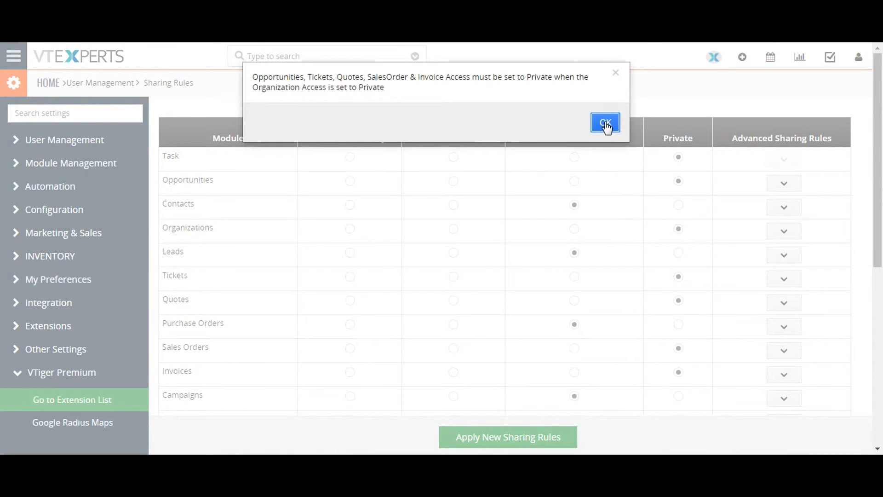
Acknowledge the private-access warning and restore Organizations to Public: Read, Create/Edit, Delete.
left_click(605, 123)
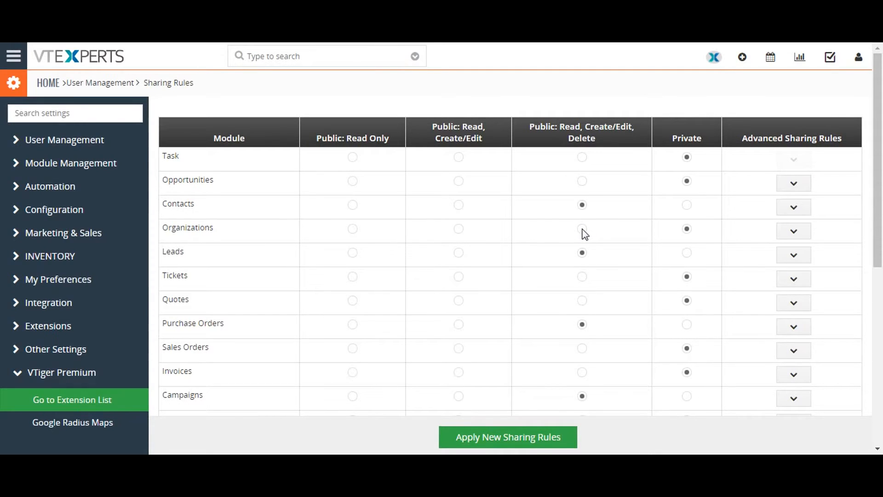
left_click(581, 229)
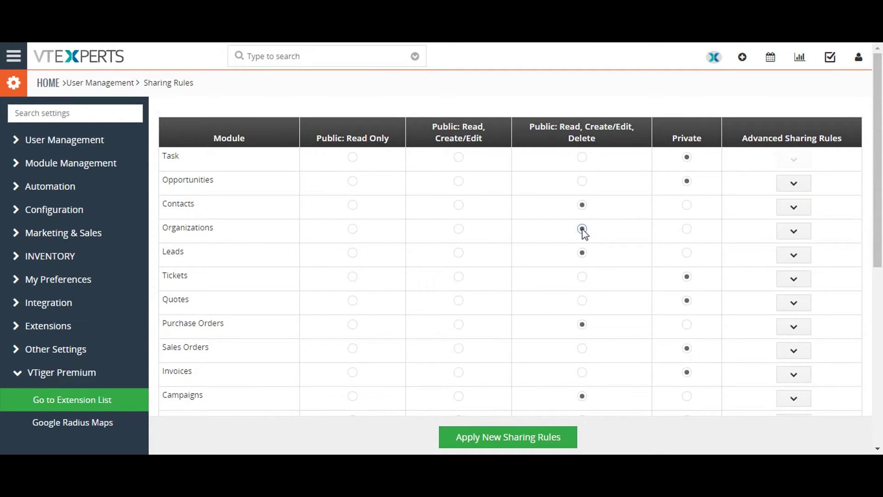
left_click(581, 228)
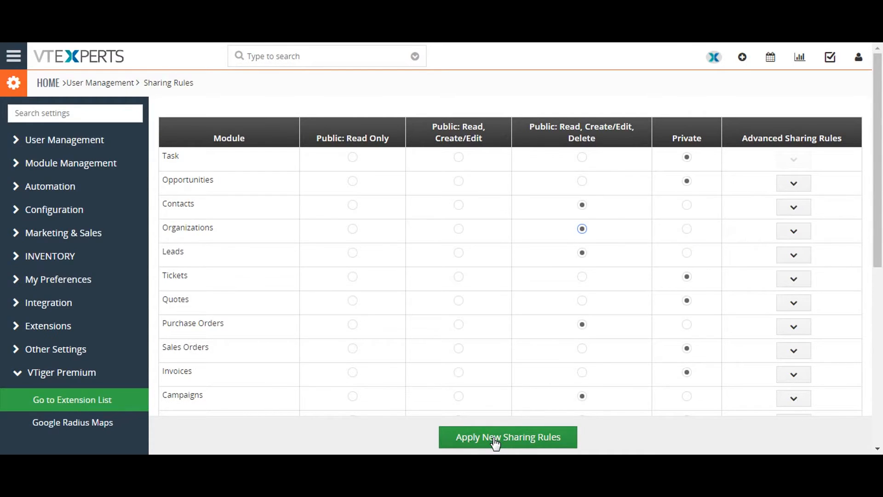
Apply the new sharing rules so the Private/Public settings are saved.
left_click(507, 436)
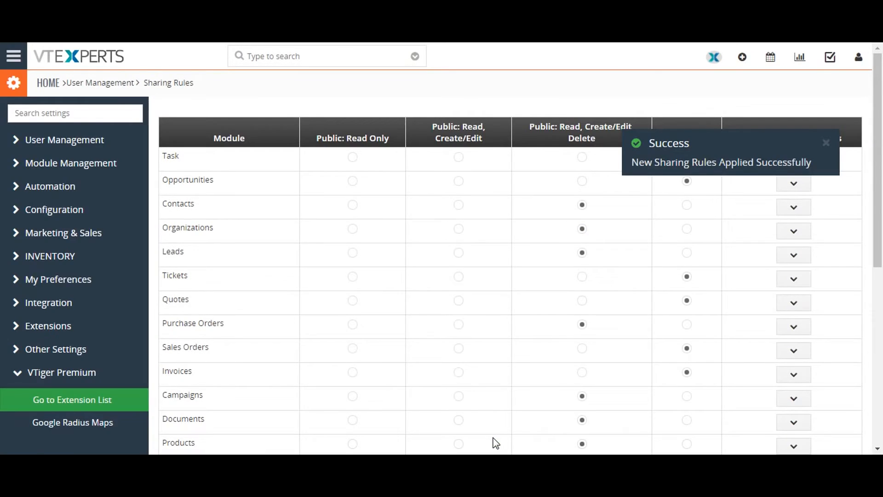
mouse_move(621, 340)
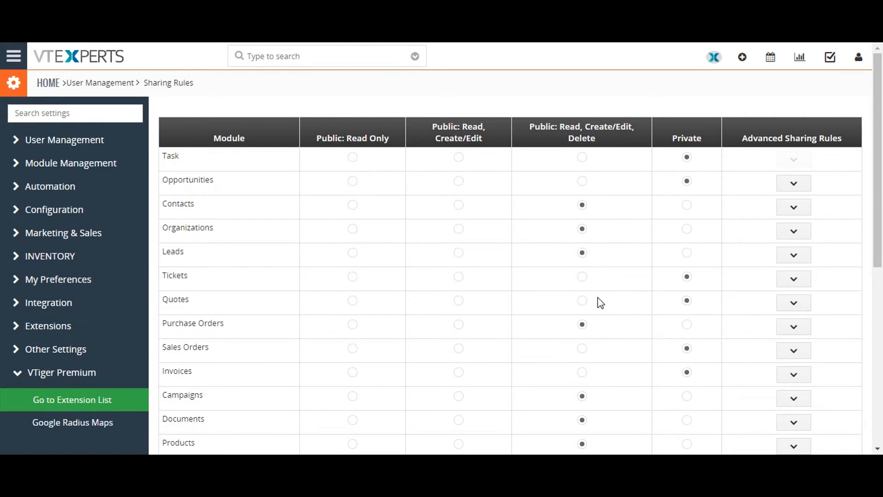
mouse_move(606, 189)
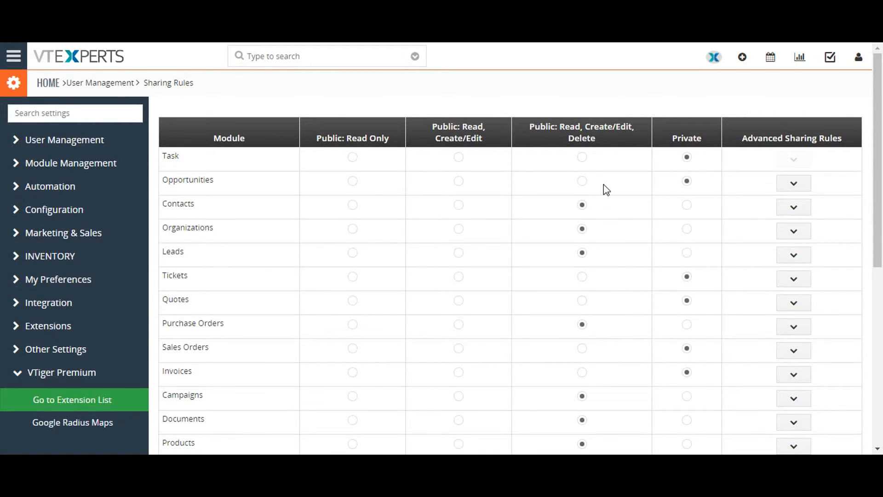
mouse_move(767, 219)
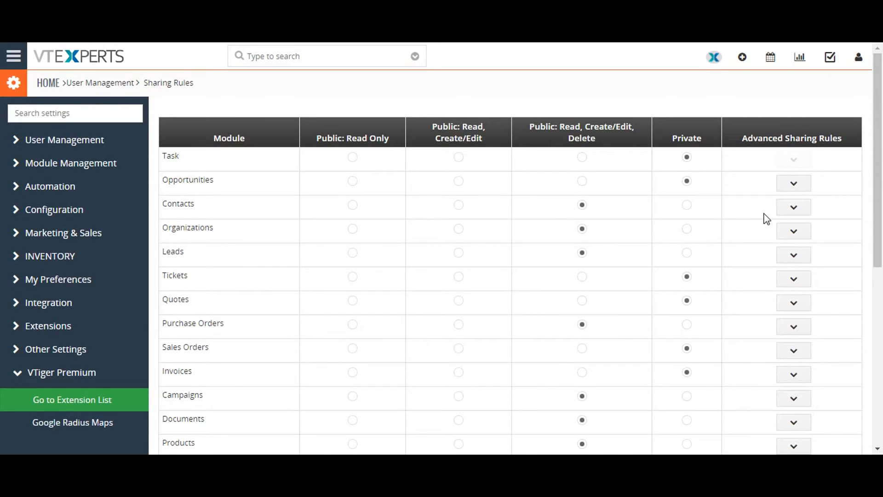
mouse_move(793, 183)
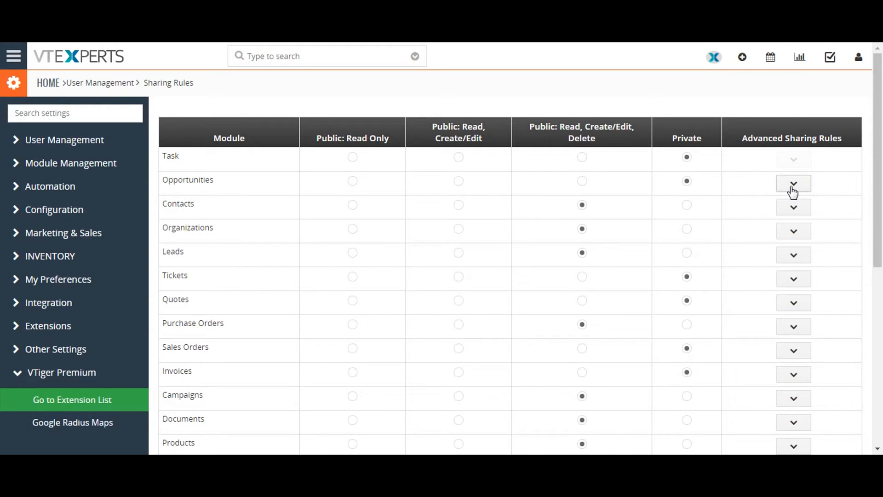
mouse_move(793, 207)
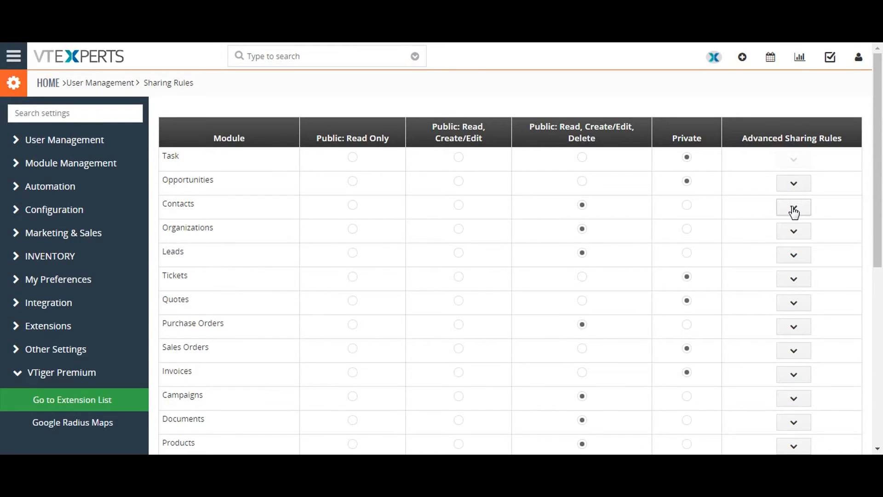
Expand Contacts' advanced sharing rules (none defined) and begin adding a custom rule.
left_click(793, 207)
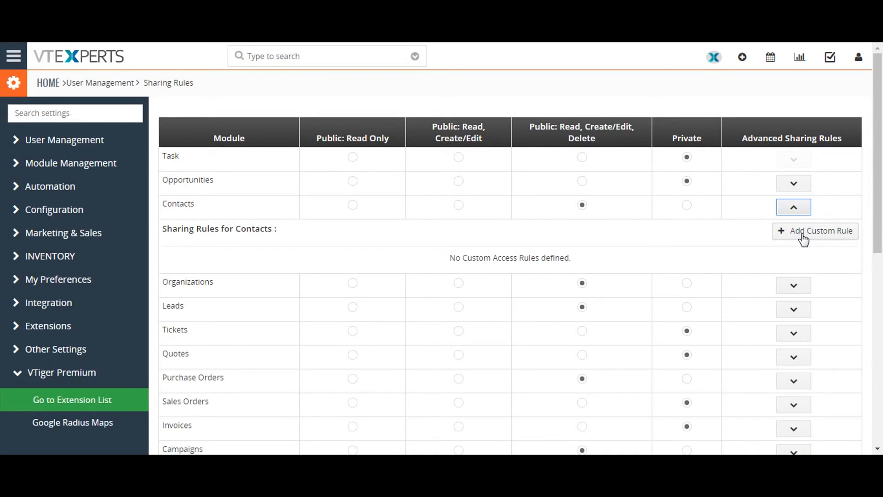
mouse_move(796, 240)
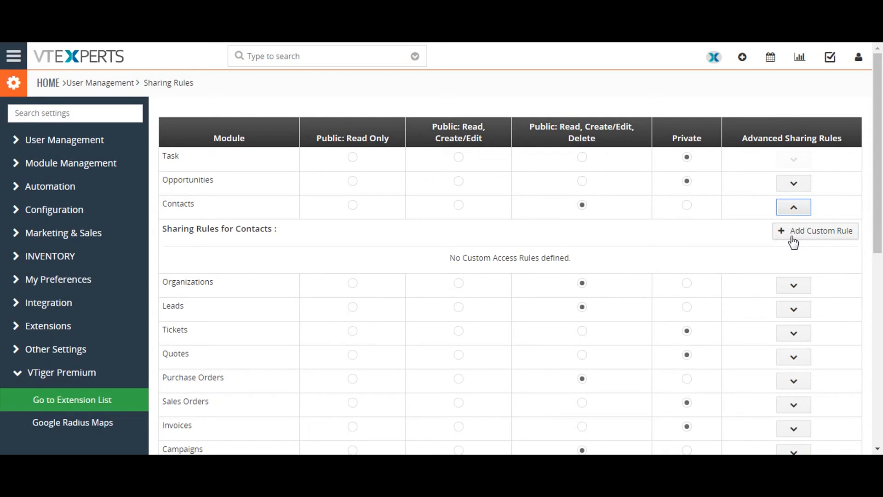
left_click(814, 230)
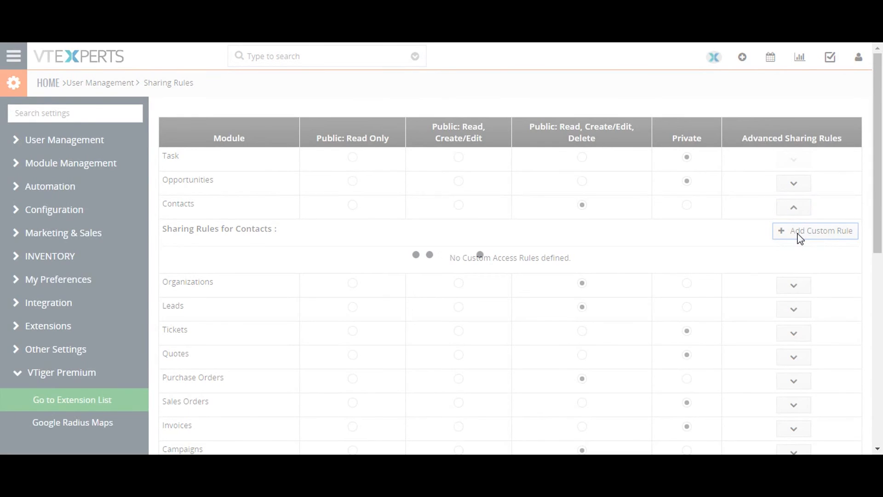
left_click(815, 230)
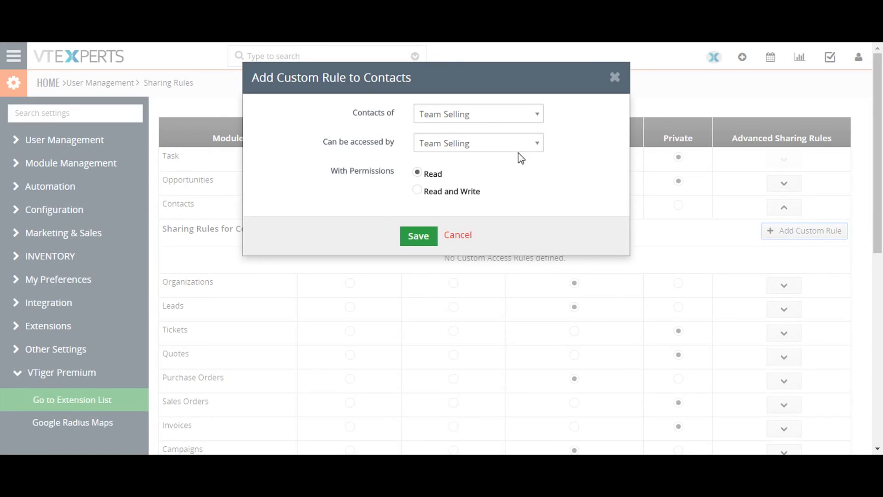
mouse_move(524, 167)
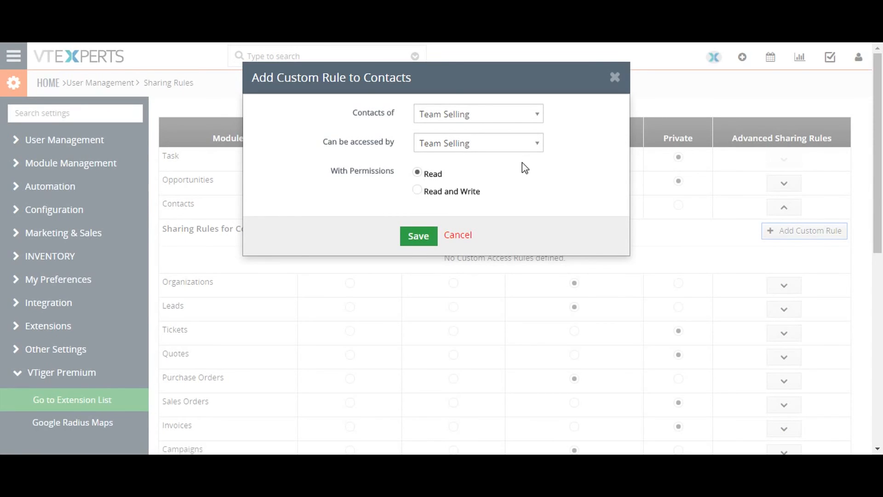
mouse_move(497, 186)
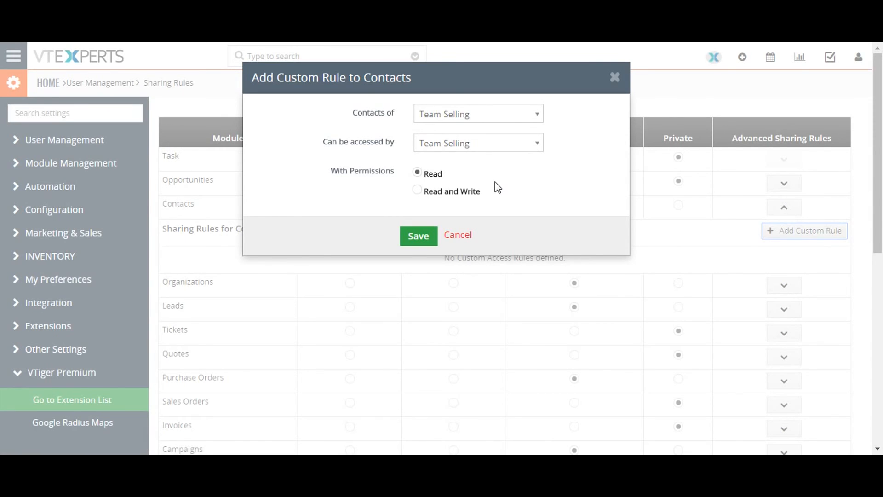
mouse_move(458, 235)
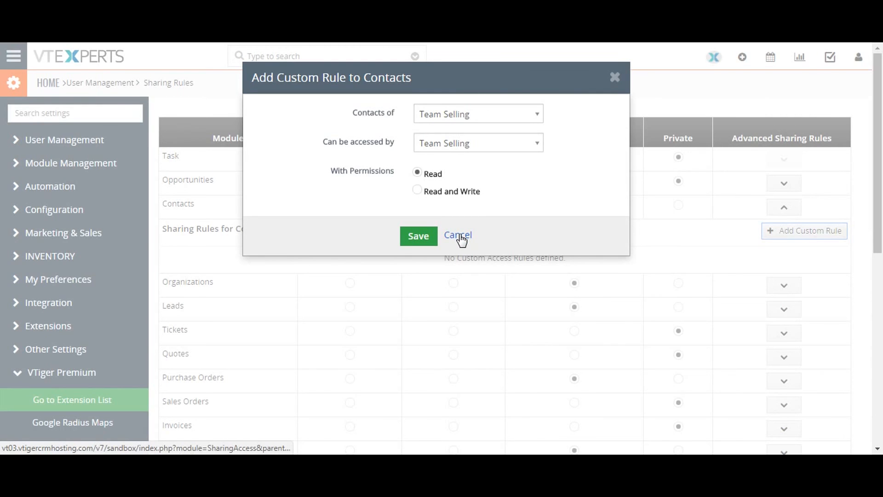
left_click(457, 234)
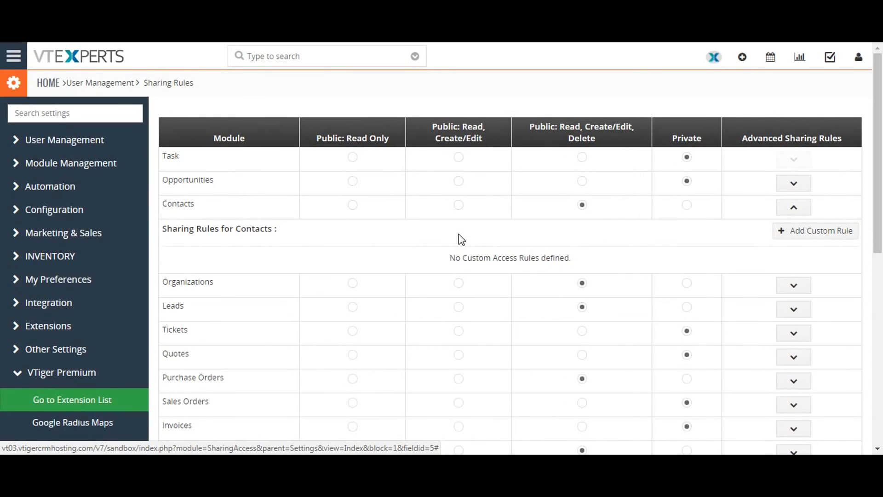
scroll("down", 3)
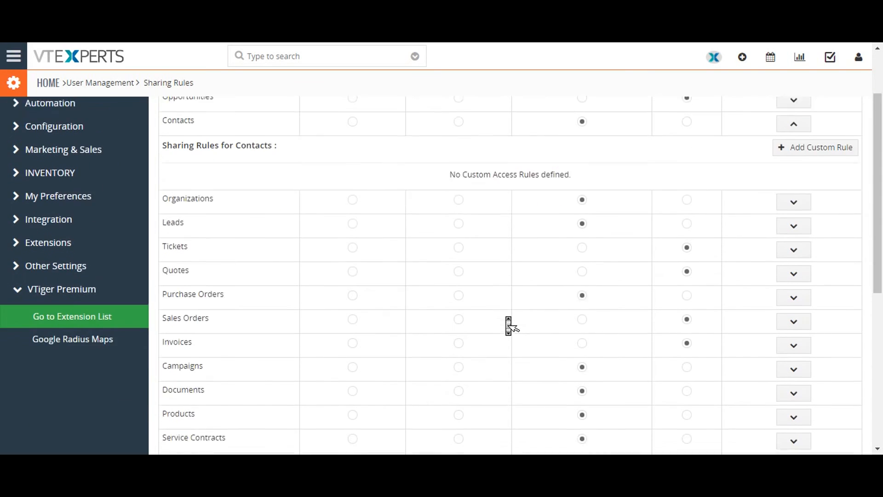